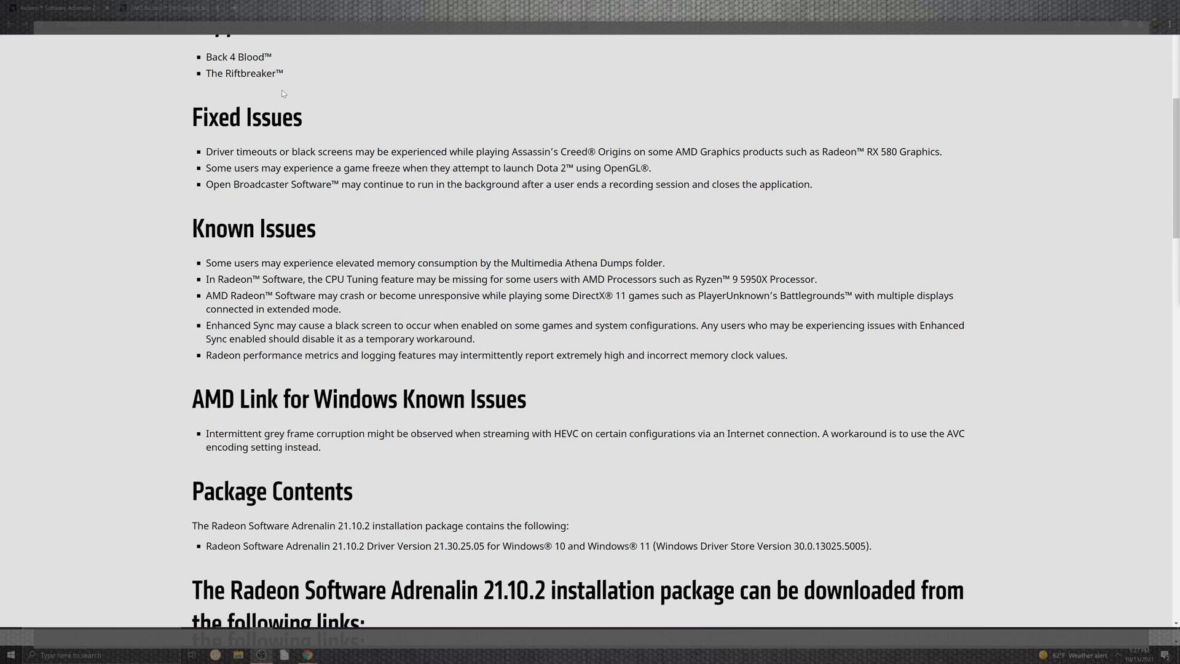
mouse_move(306, 109)
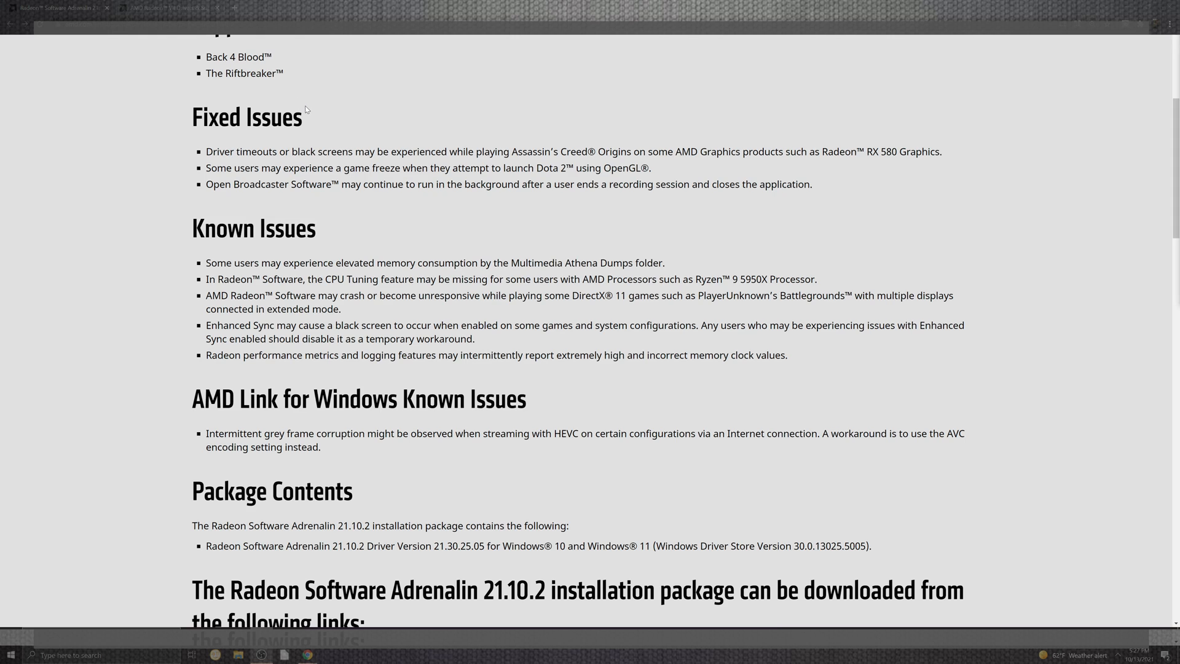
mouse_move(725, 258)
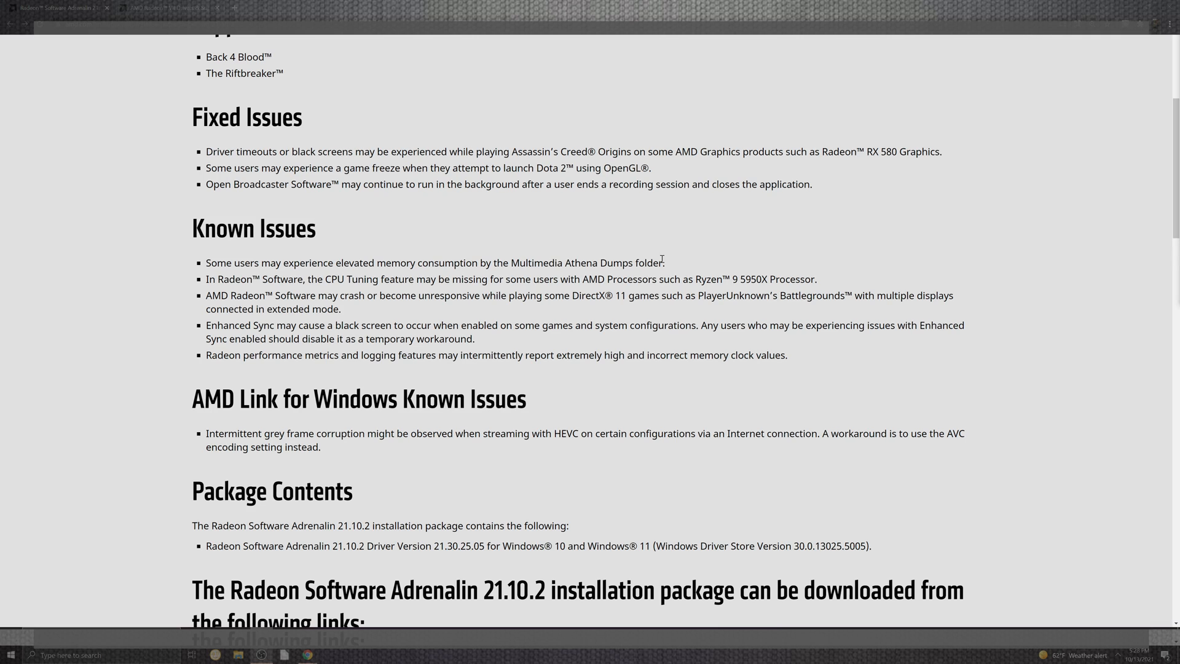
mouse_move(680, 264)
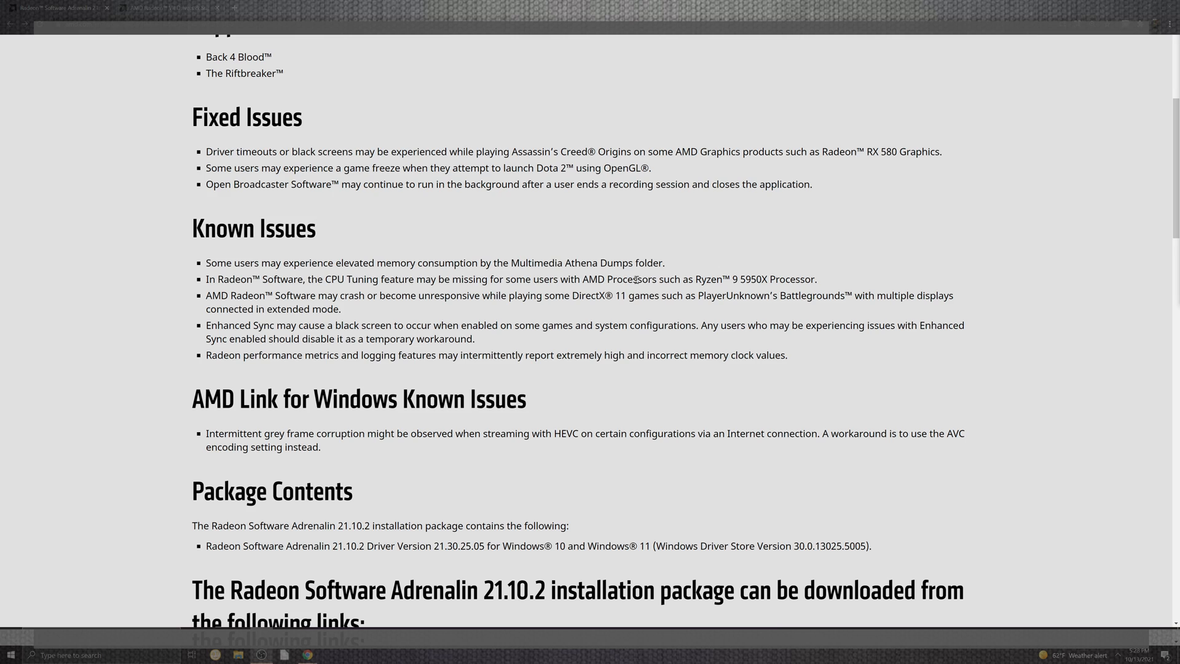
mouse_move(756, 292)
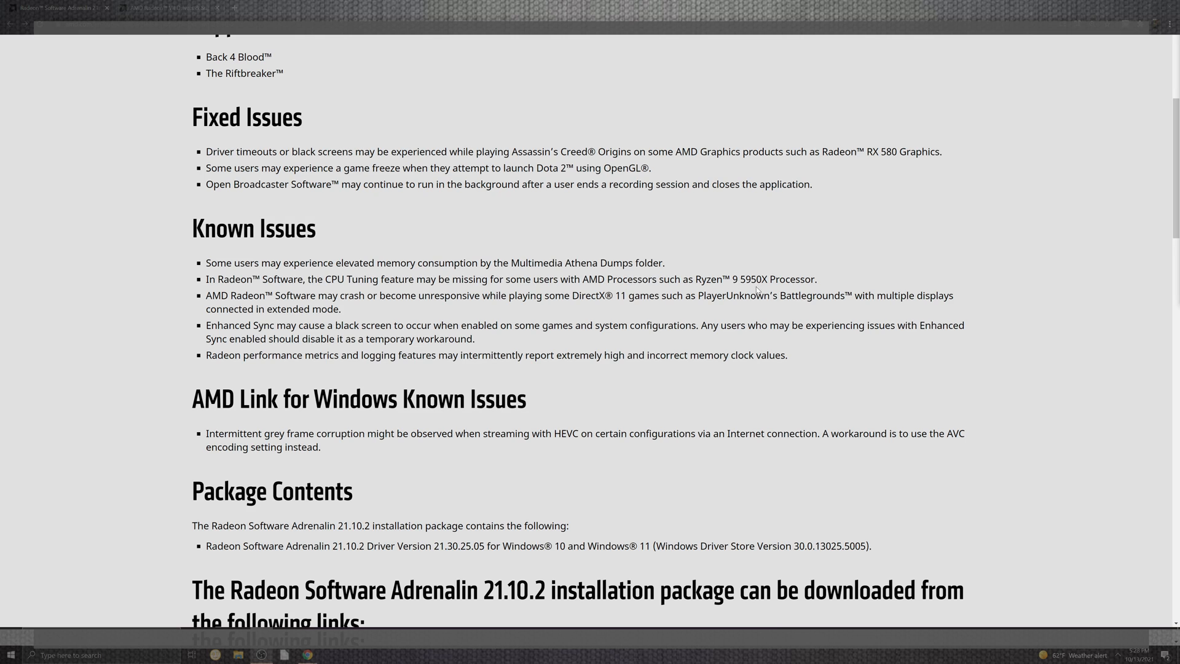
mouse_move(683, 366)
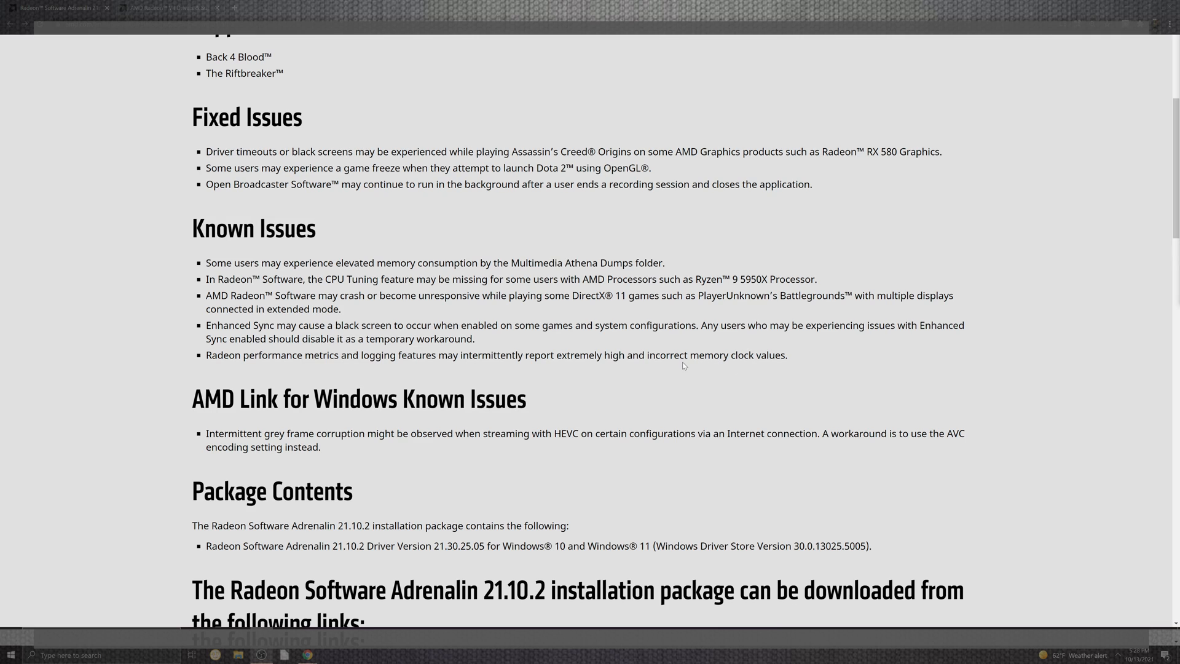
mouse_move(659, 381)
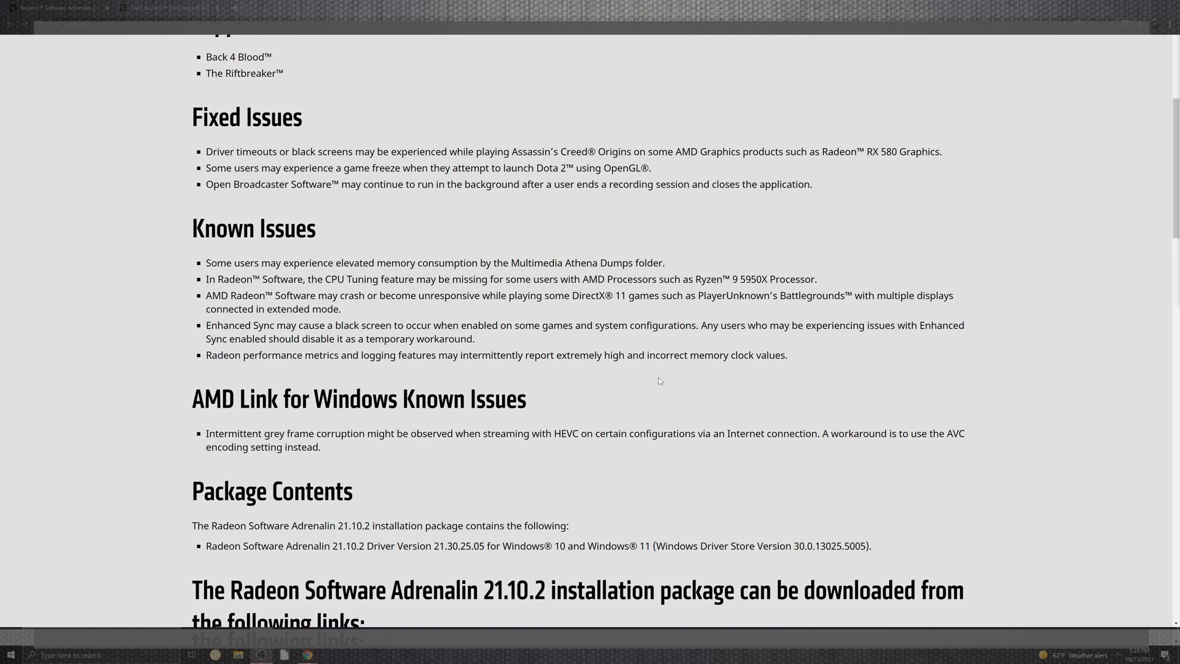
mouse_move(623, 374)
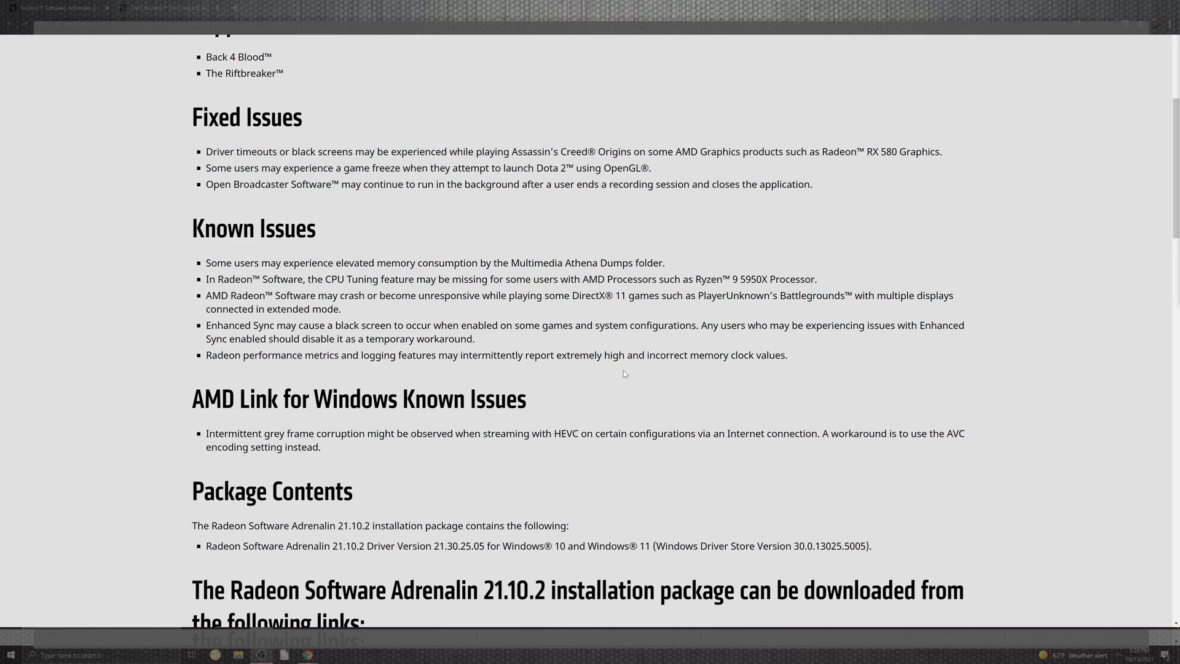
mouse_move(620, 376)
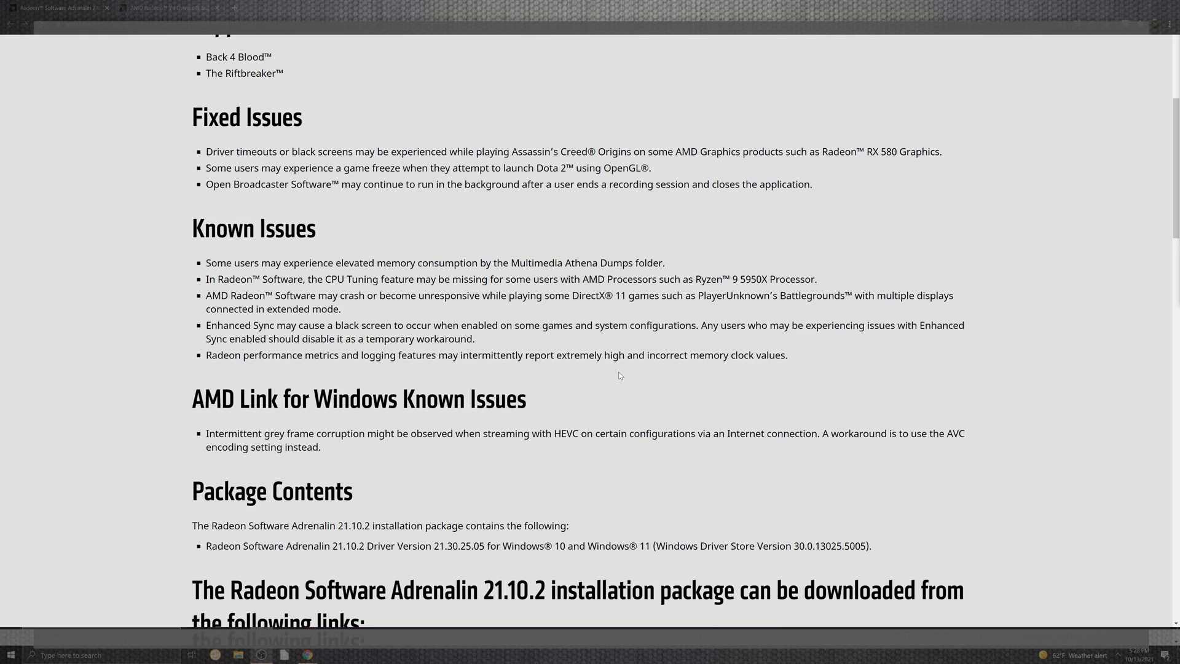
mouse_move(615, 376)
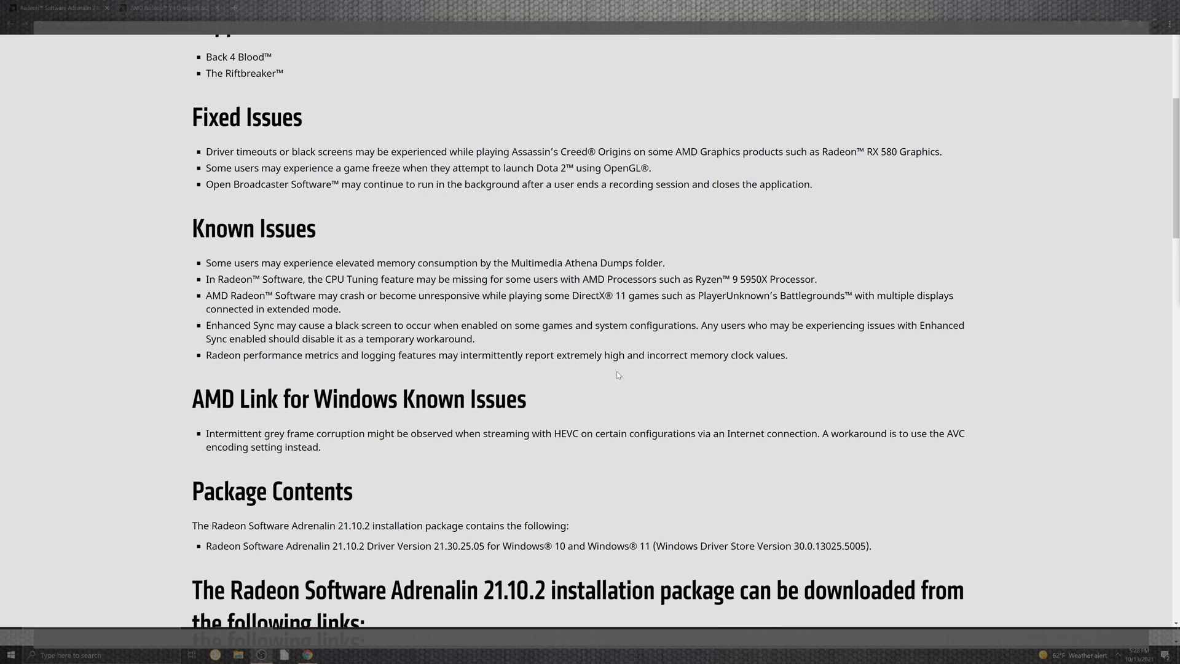
mouse_move(612, 376)
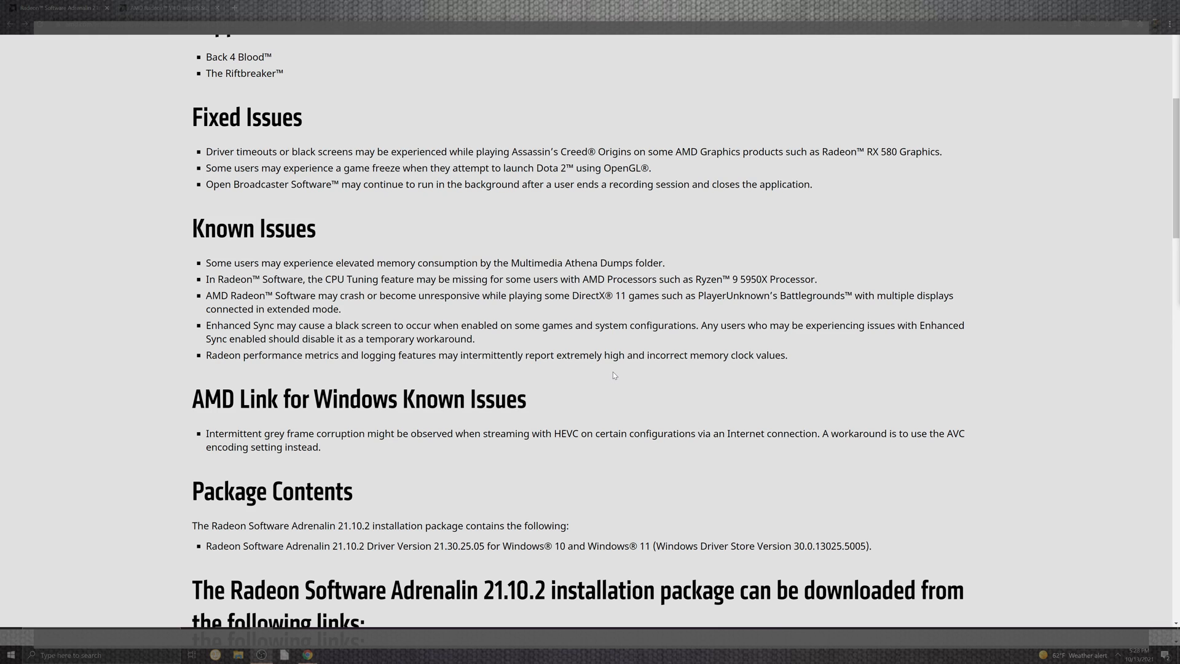
mouse_move(612, 375)
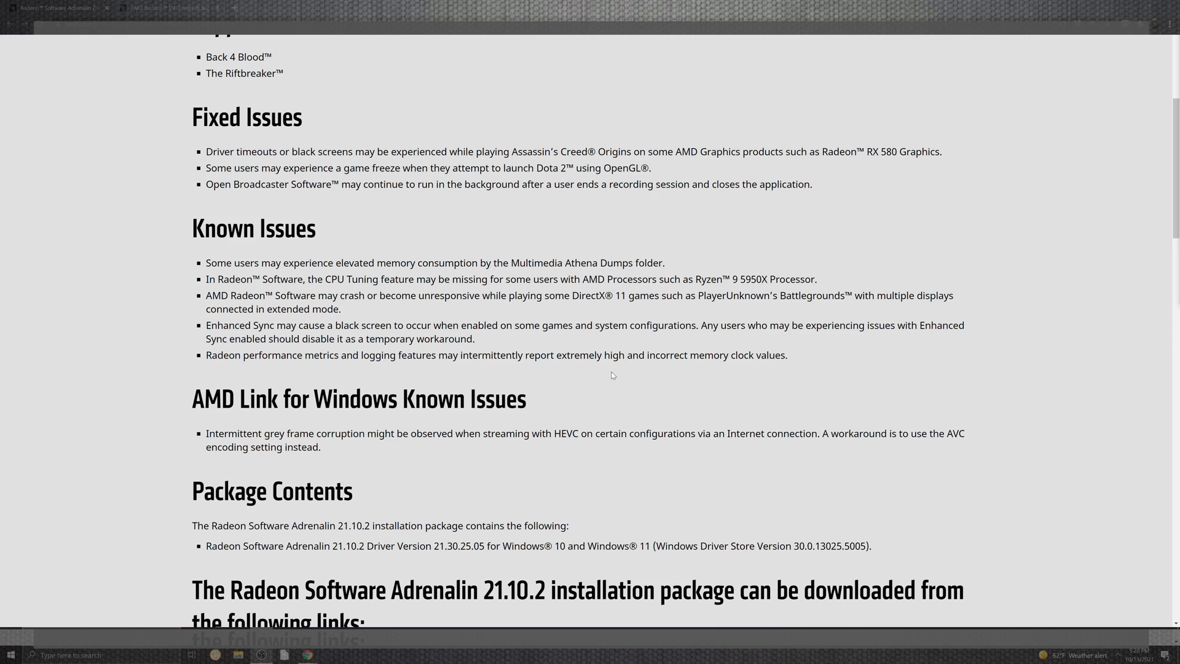
mouse_move(606, 376)
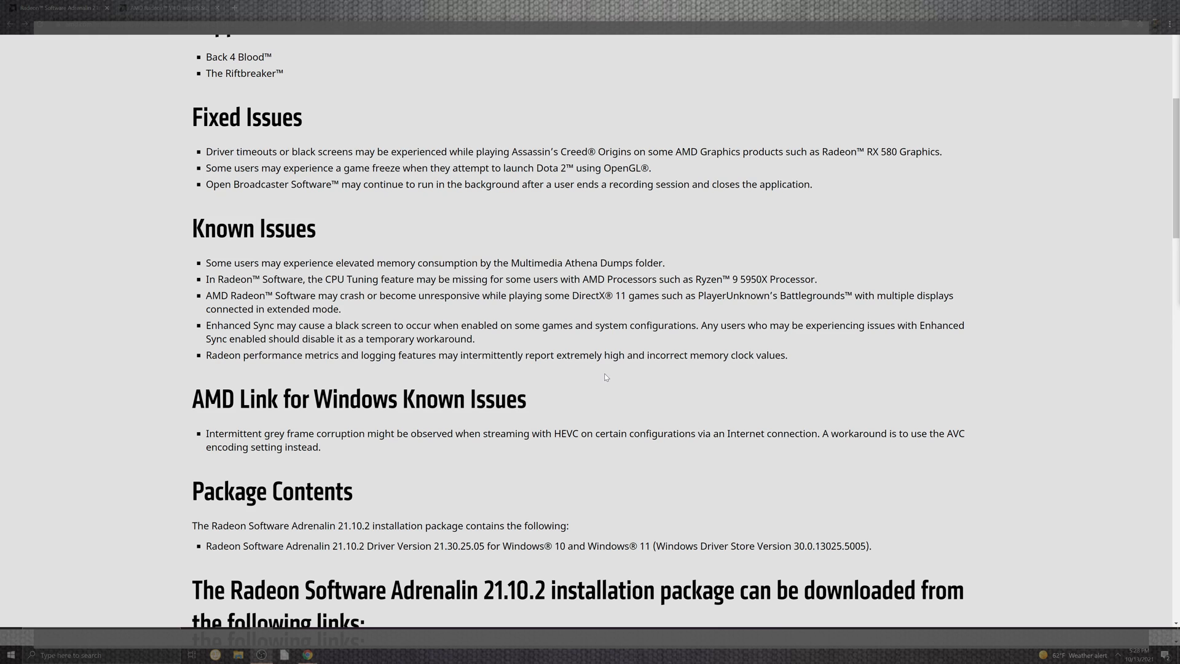
mouse_move(604, 378)
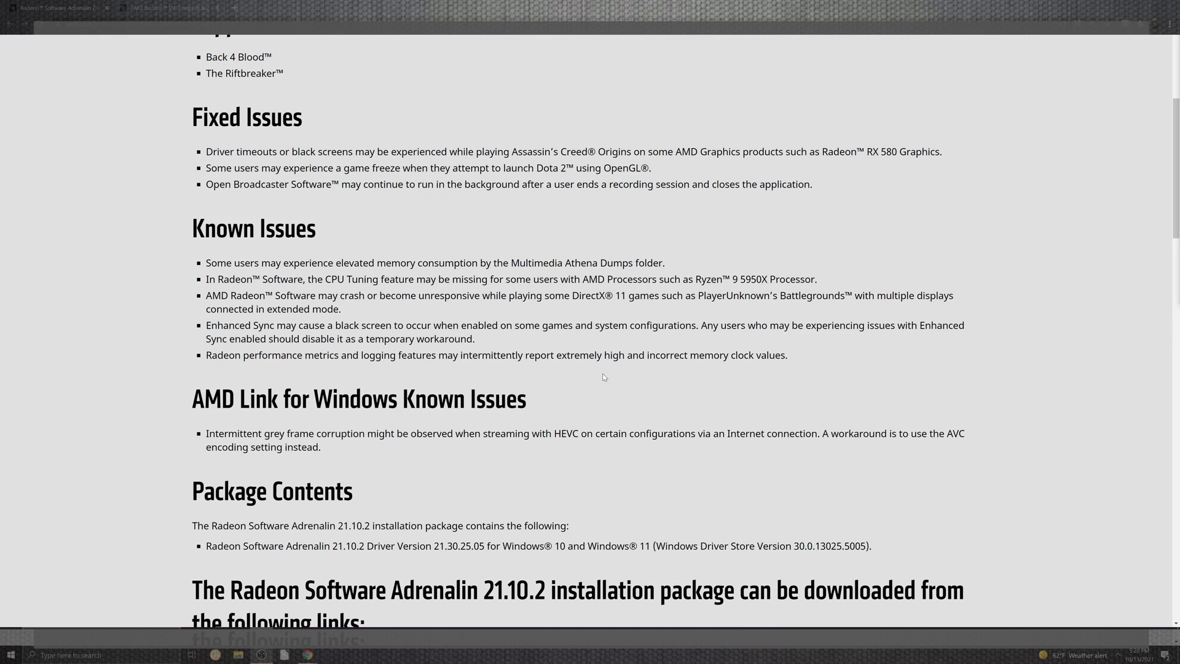
mouse_move(602, 381)
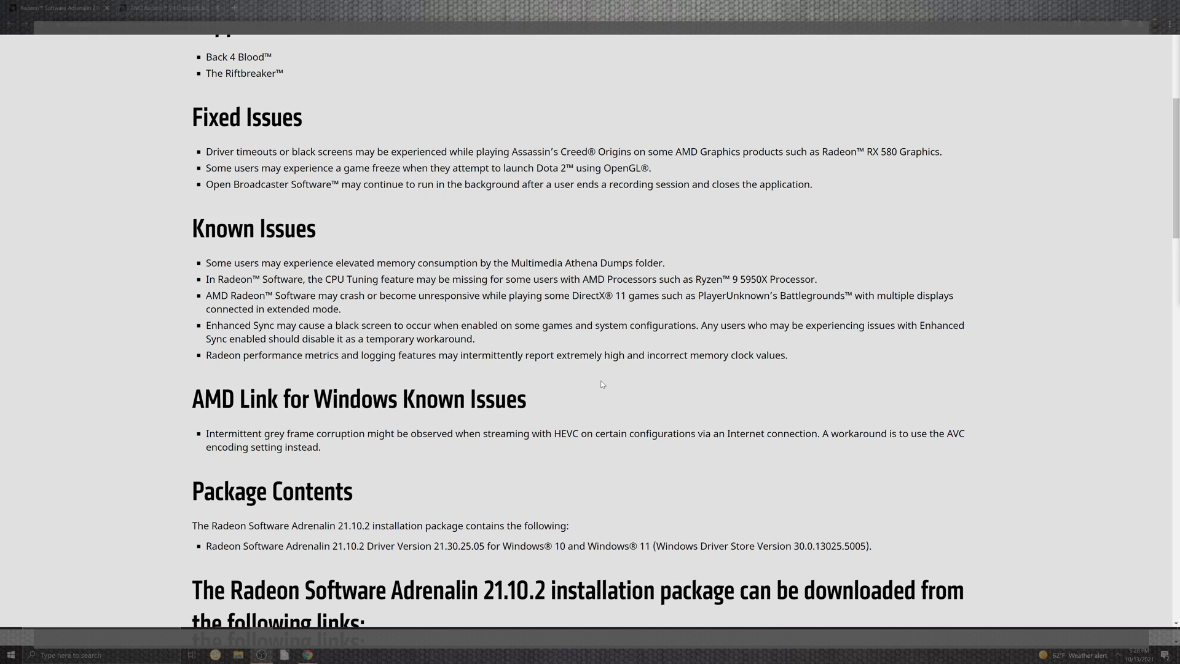
mouse_move(597, 387)
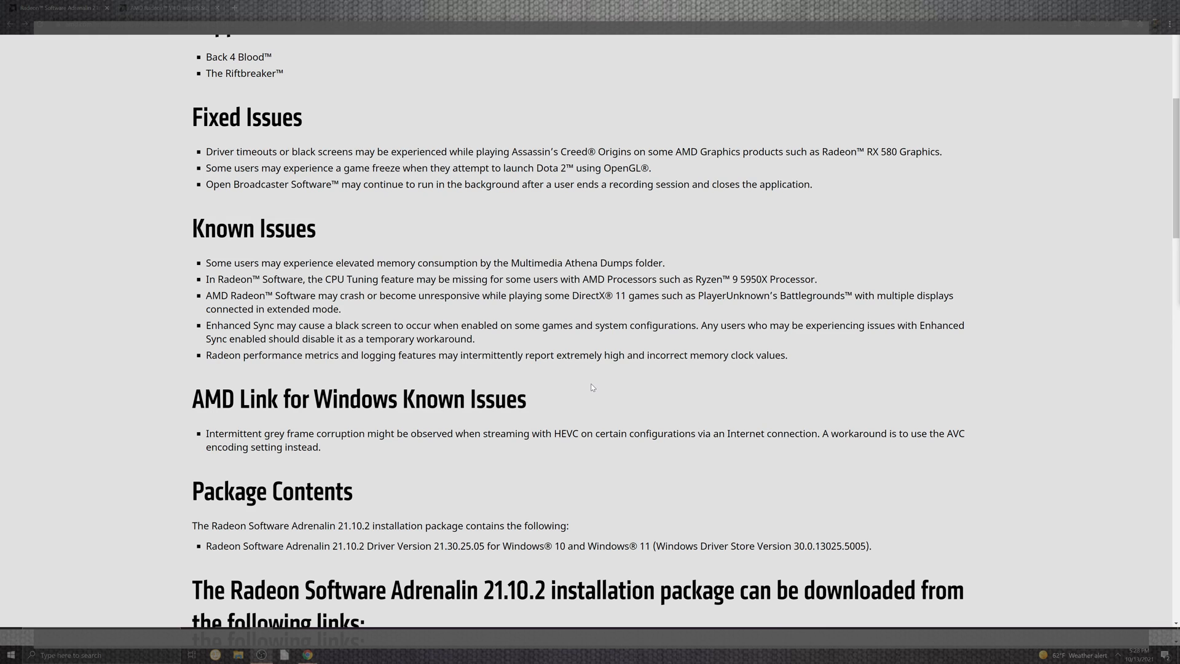
mouse_move(551, 414)
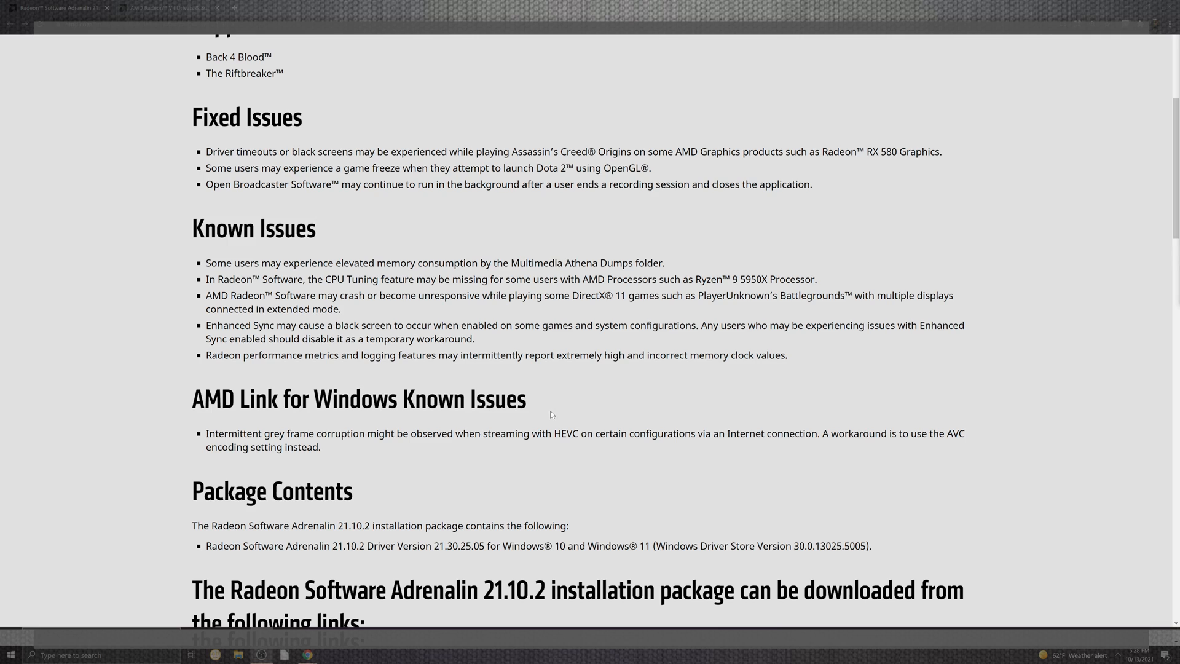
mouse_move(538, 407)
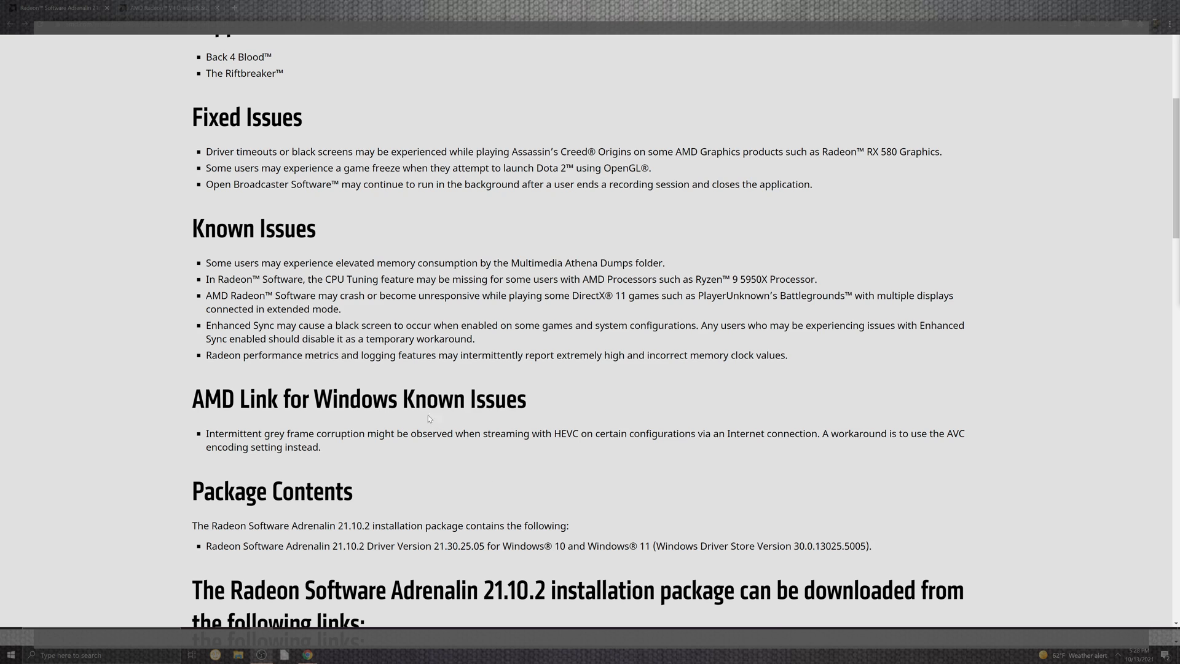
Step: Scroll the release notes down to the installation package download links
scroll(down, 3)
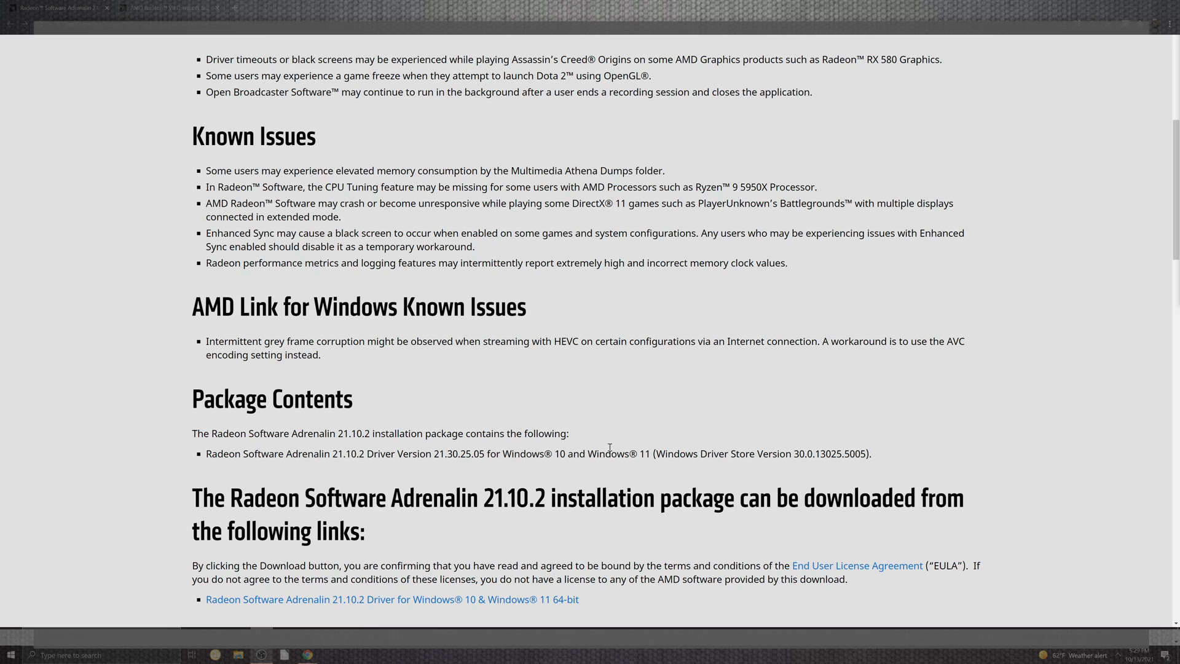
scroll(down, 3)
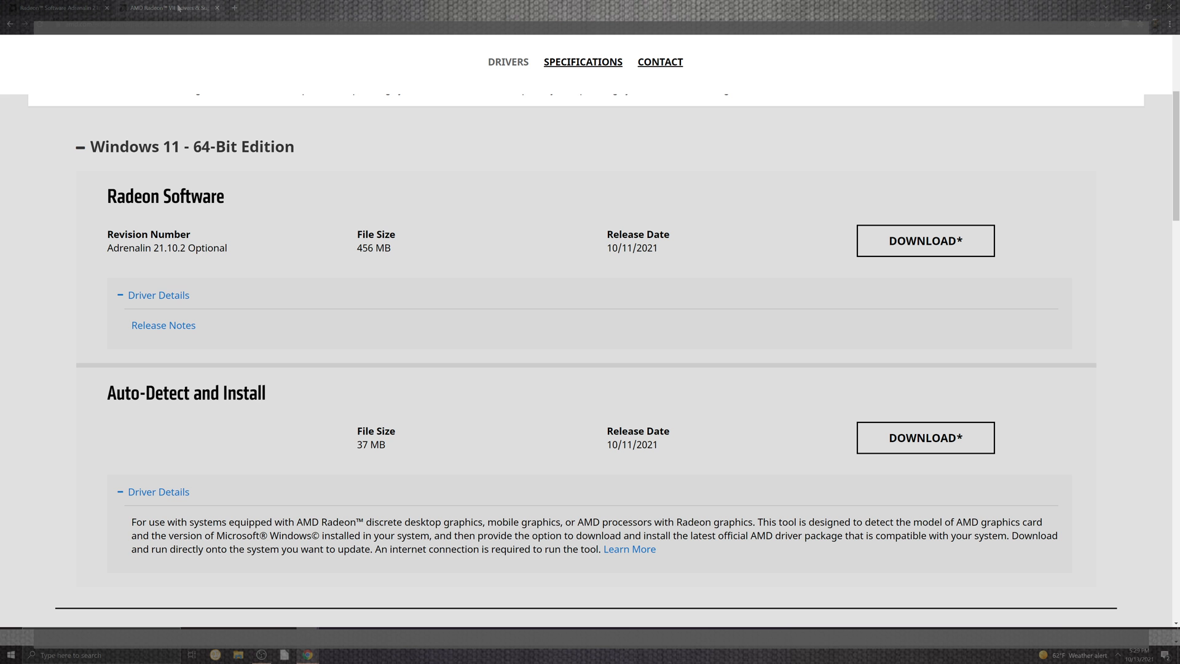
Step: Collapse the Windows 11 - 64-Bit Edition section to reveal all supported operating systems
scroll(down, 3)
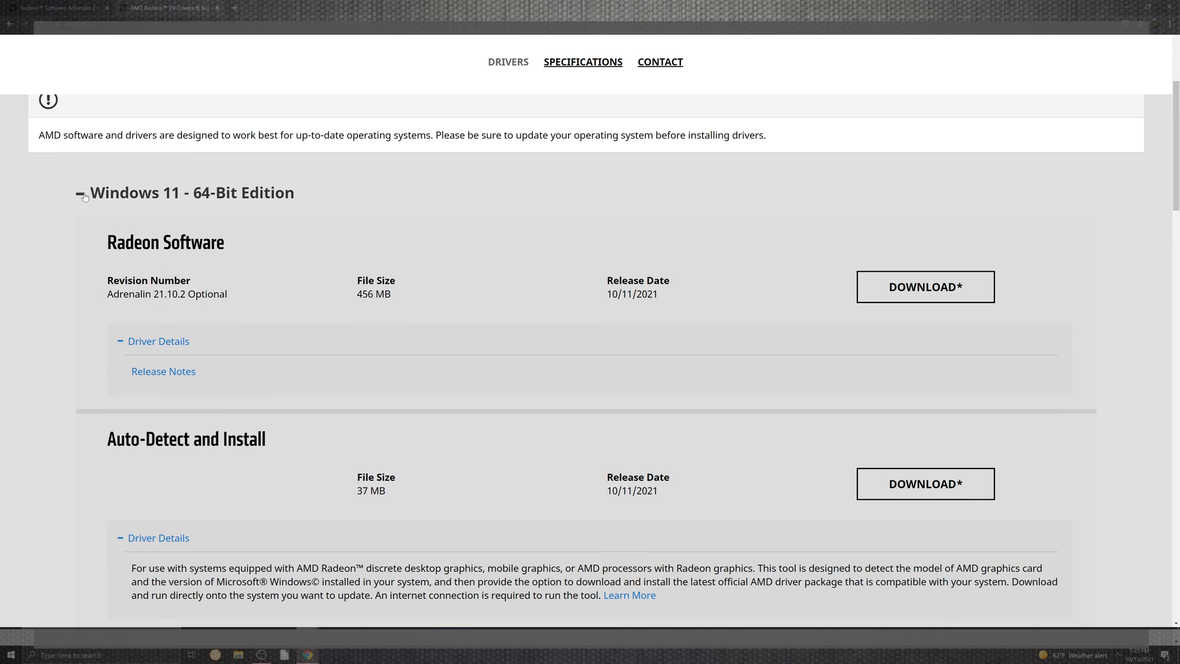
click(82, 193)
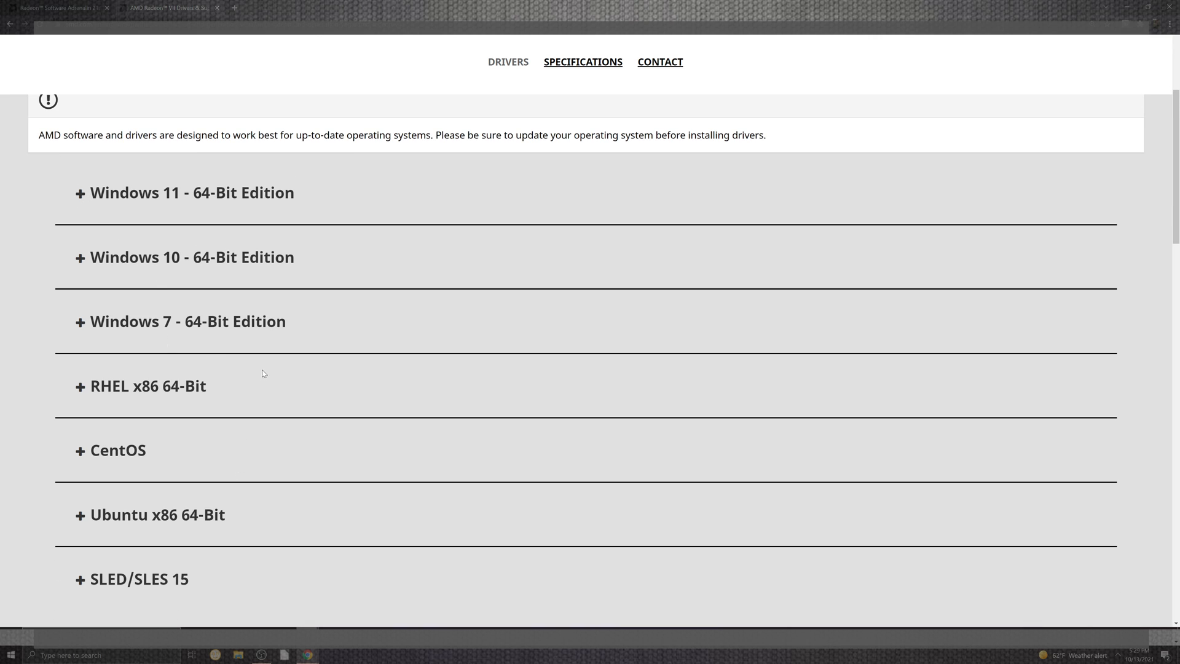
mouse_move(274, 399)
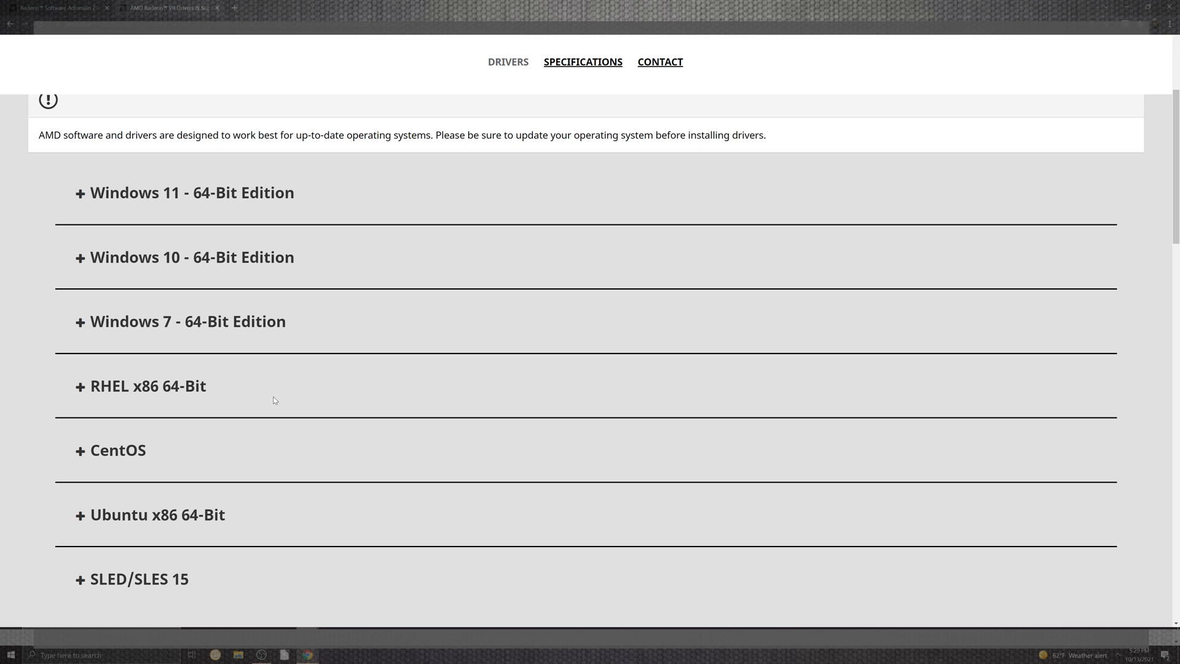
mouse_move(428, 230)
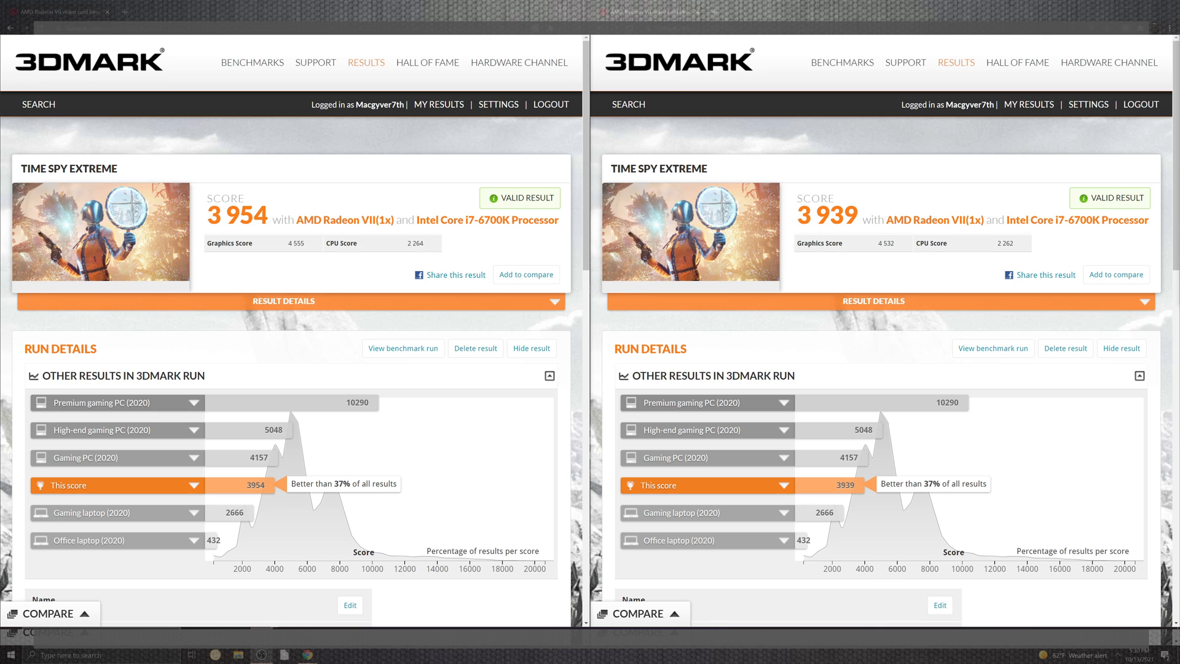
Step: Scroll both Fire Strike Ultra result pages to the 6 373 and 6 360 scores
scroll(down, 3)
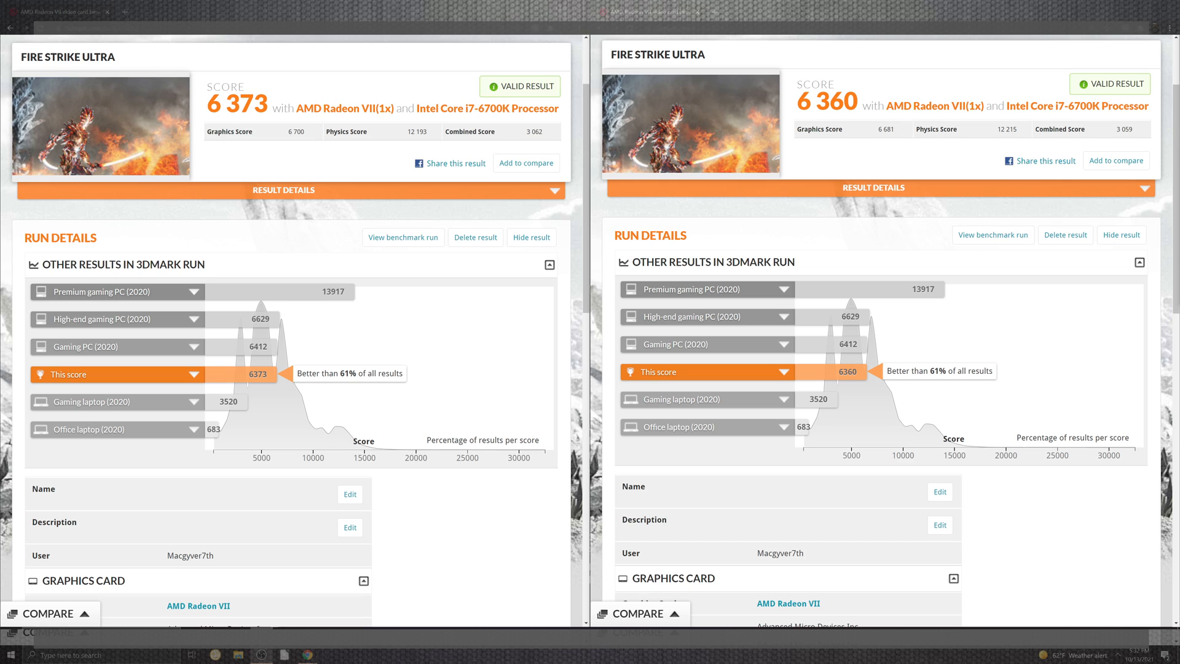
mouse_move(303, 242)
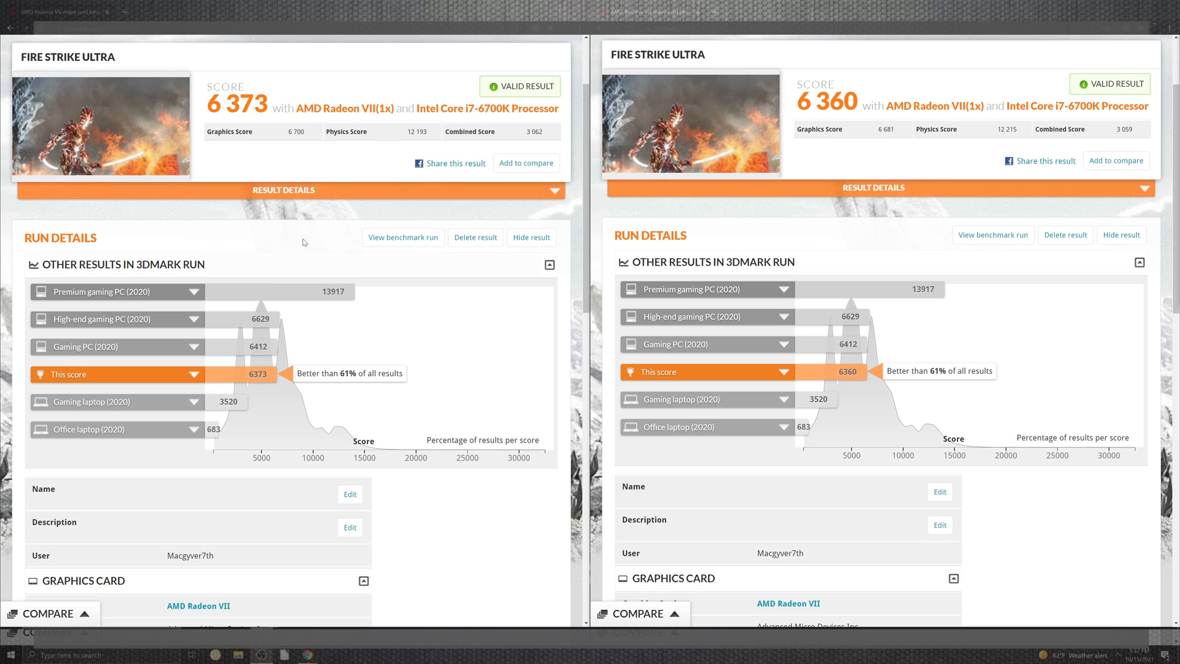
mouse_move(758, 551)
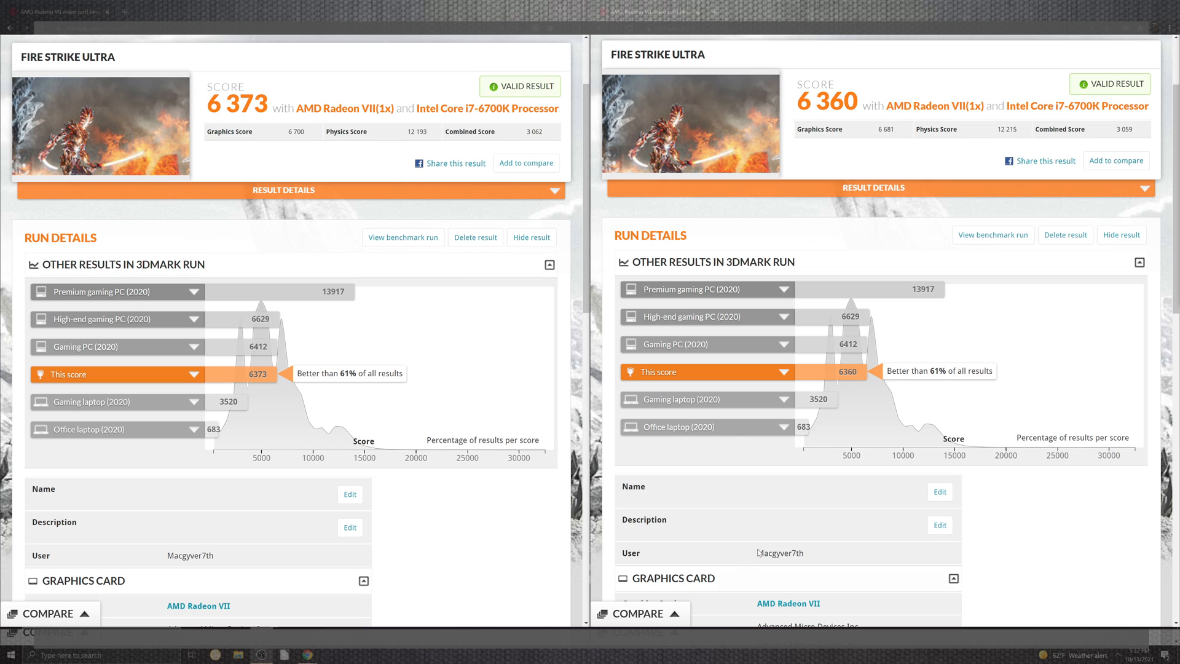
mouse_move(758, 551)
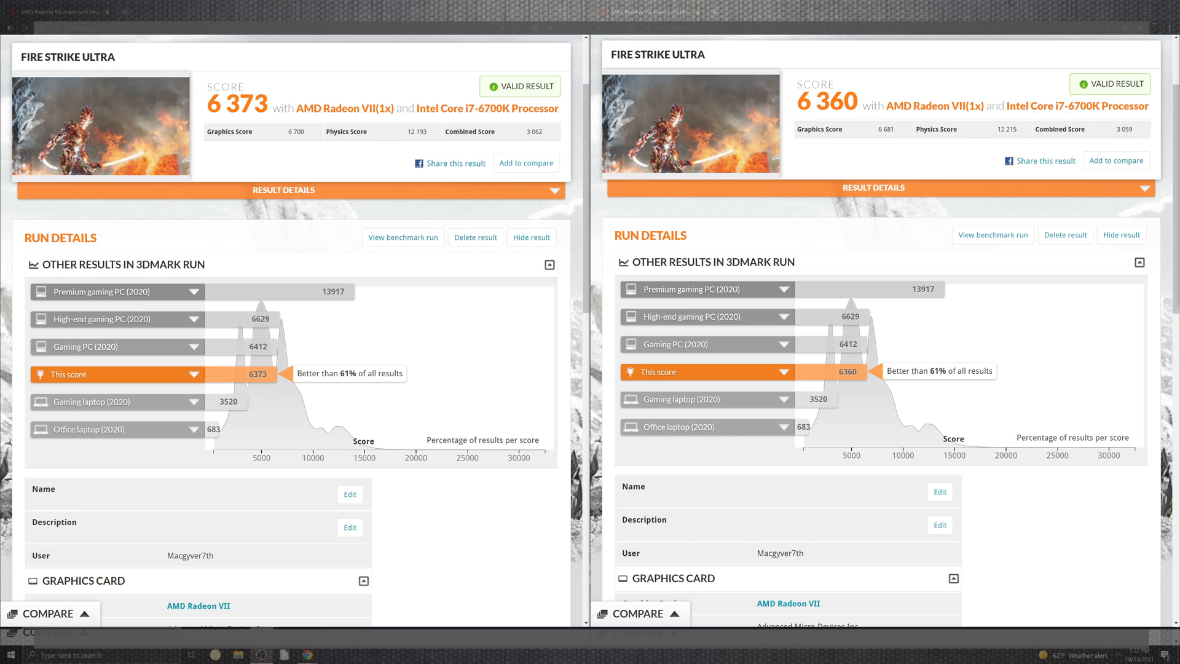